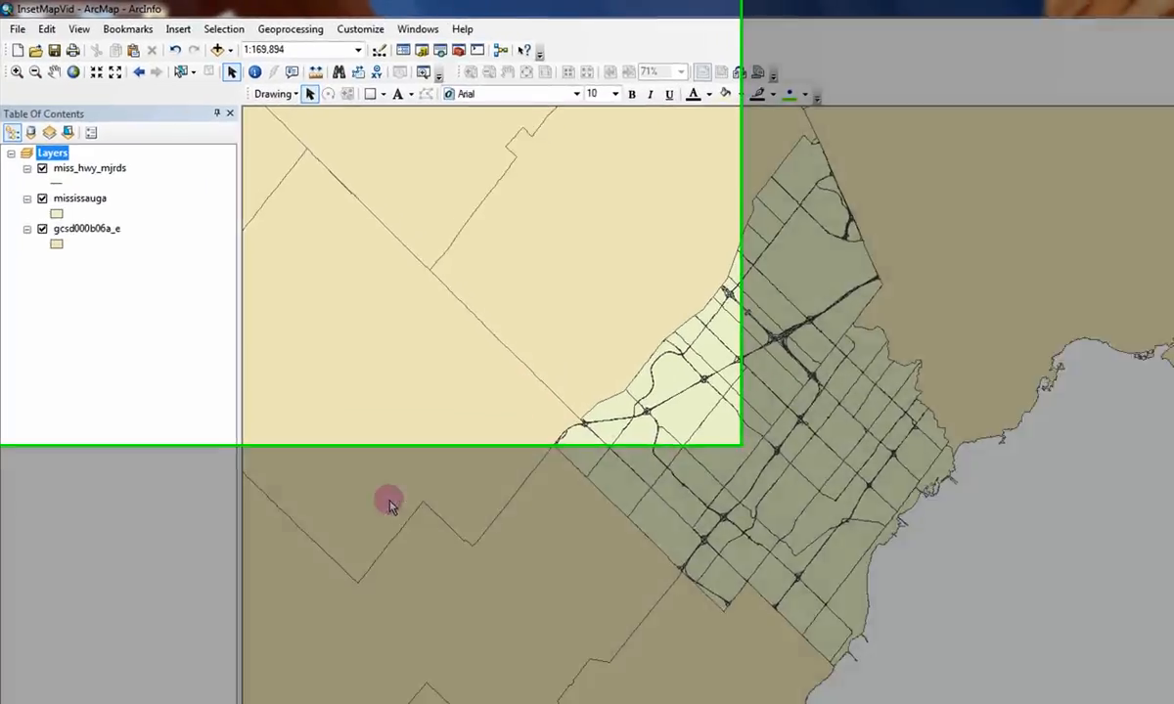
Switch the Mississauga map to Layout View from the View menu.
left_click(78, 28)
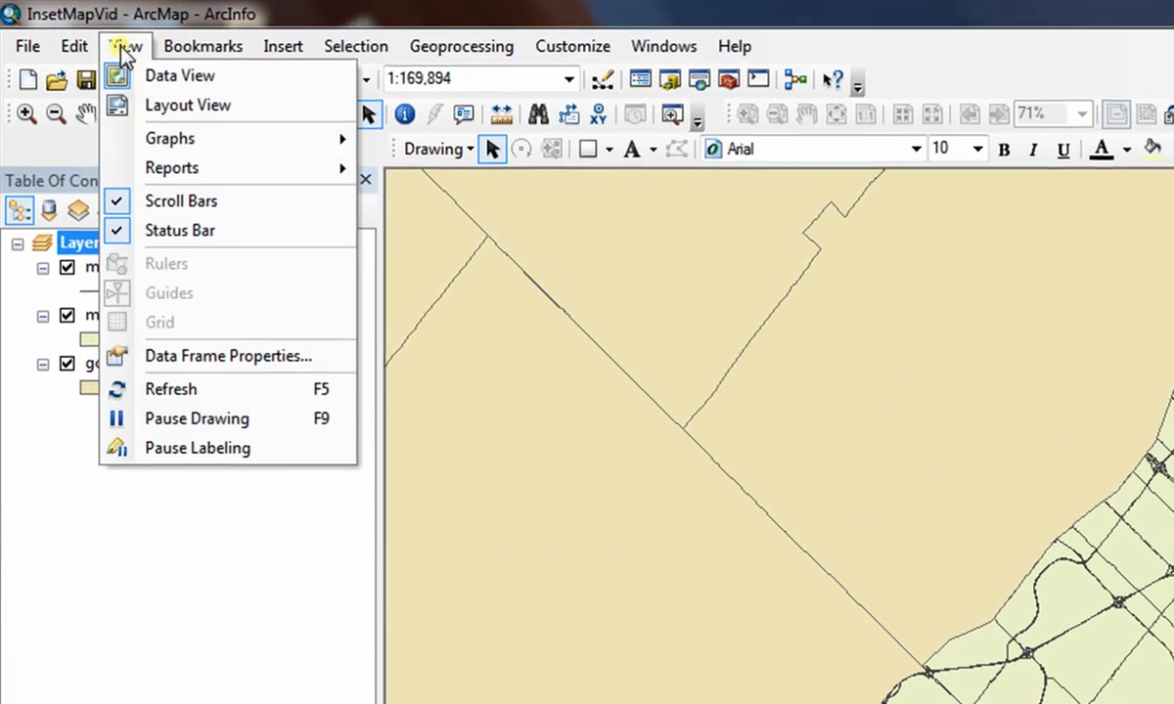
left_click(187, 105)
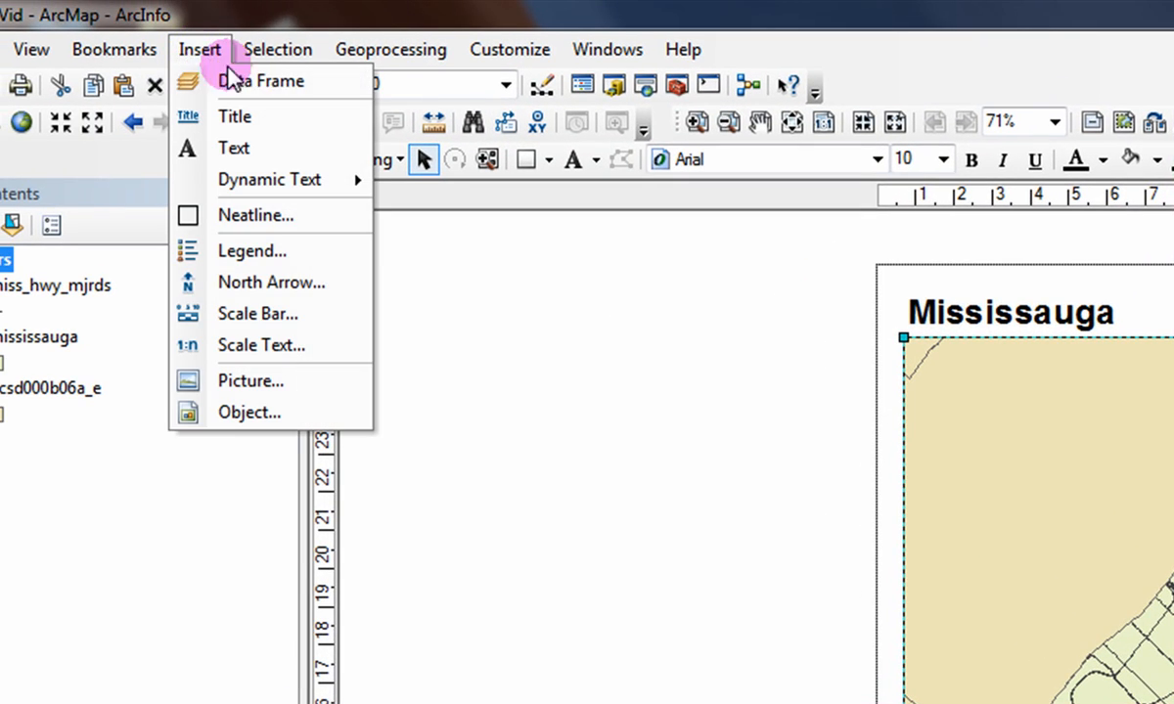
Insert a new data frame and place it in the page's lower right corner.
left_click(262, 81)
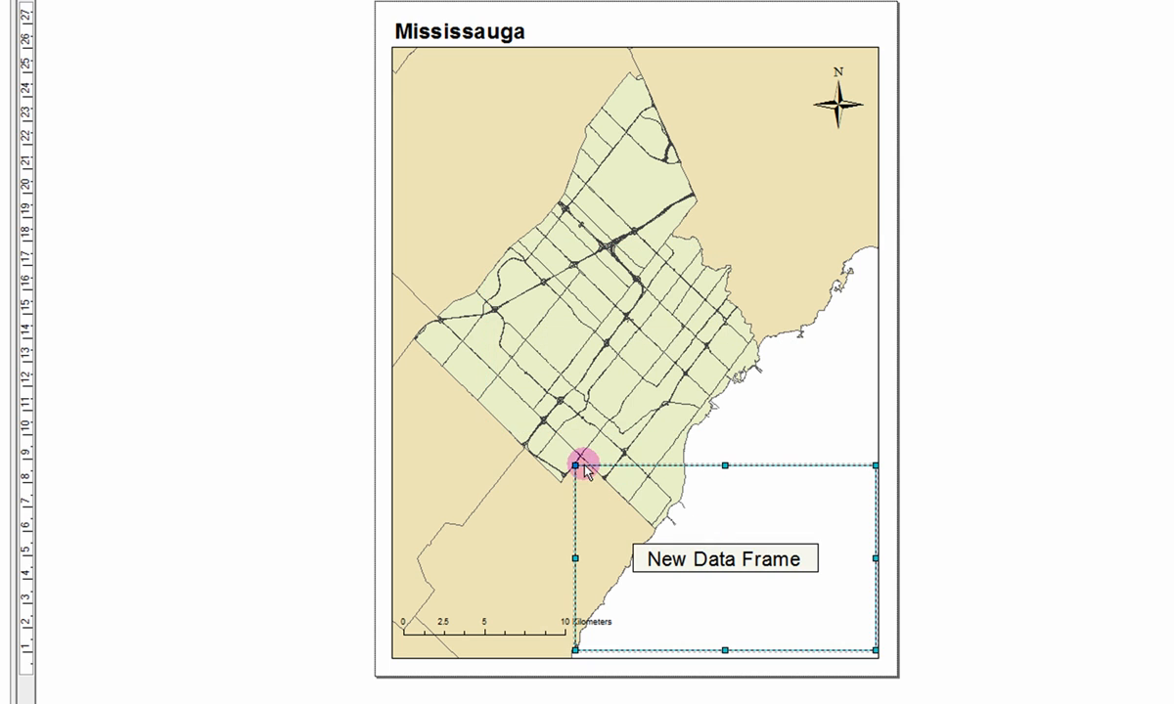
left_click_drag(575, 467, 631, 488)
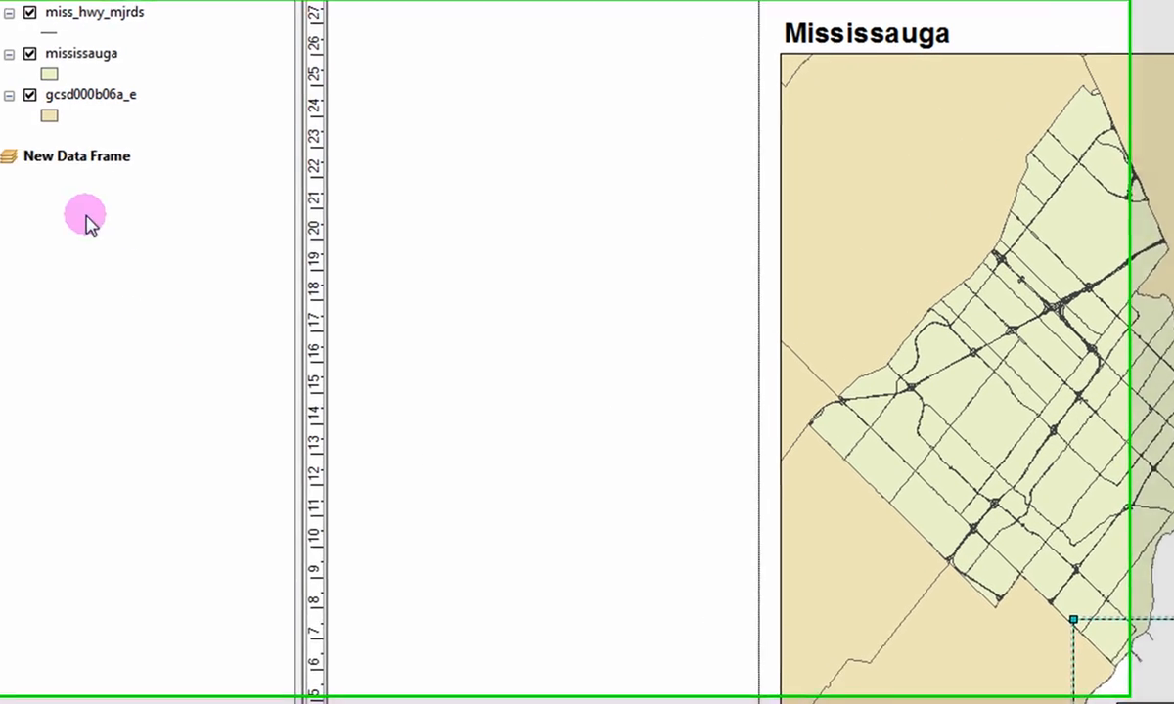
Copy the gcsd000b06a_e layer from the Table of Contents context menu.
right_click(78, 157)
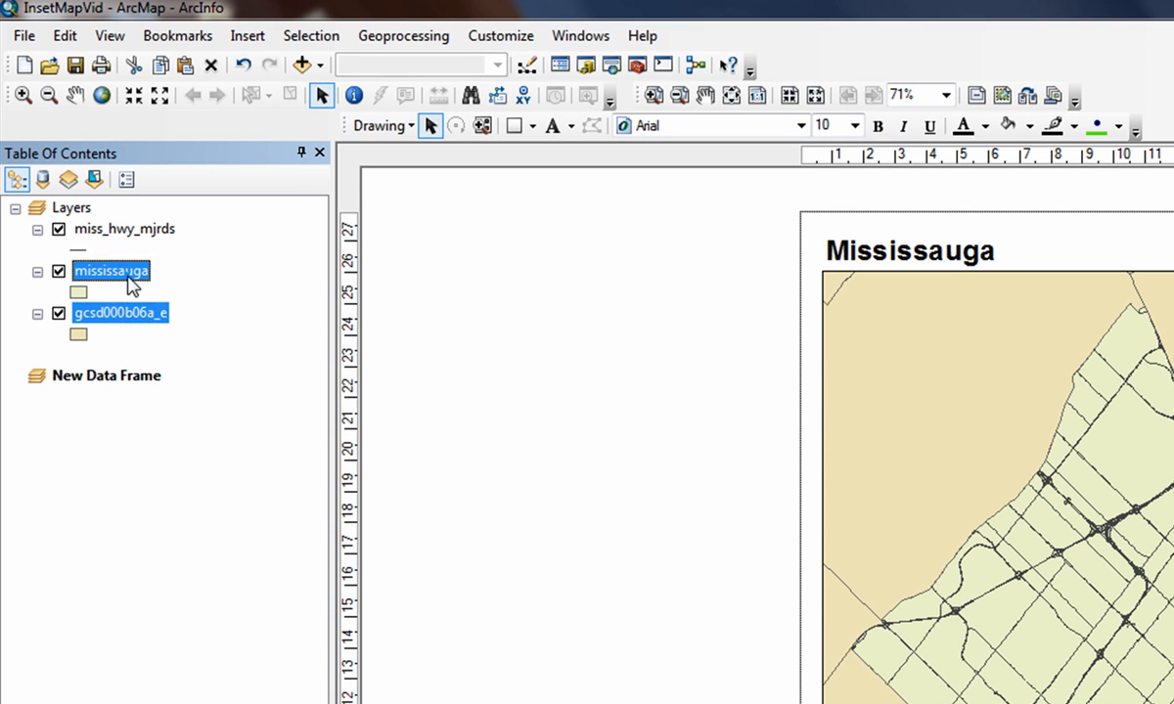
left_click(106, 375)
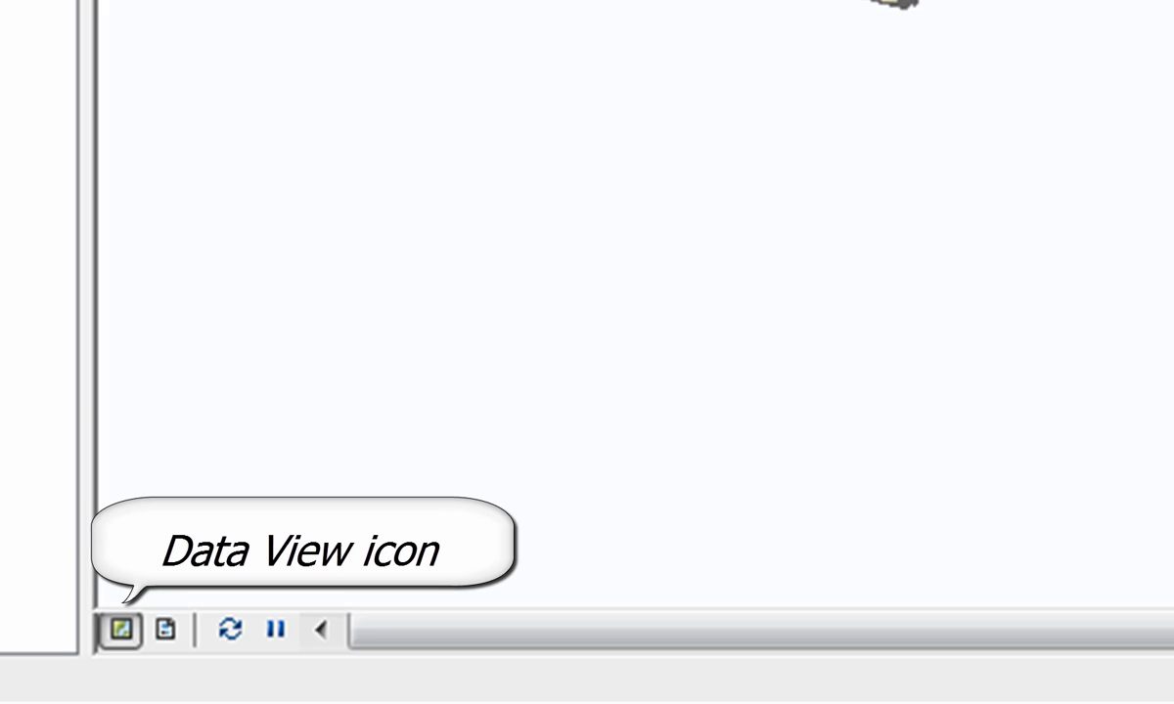
Switch to Data View and zoom the inset frame in on southern Ontario.
left_click(117, 629)
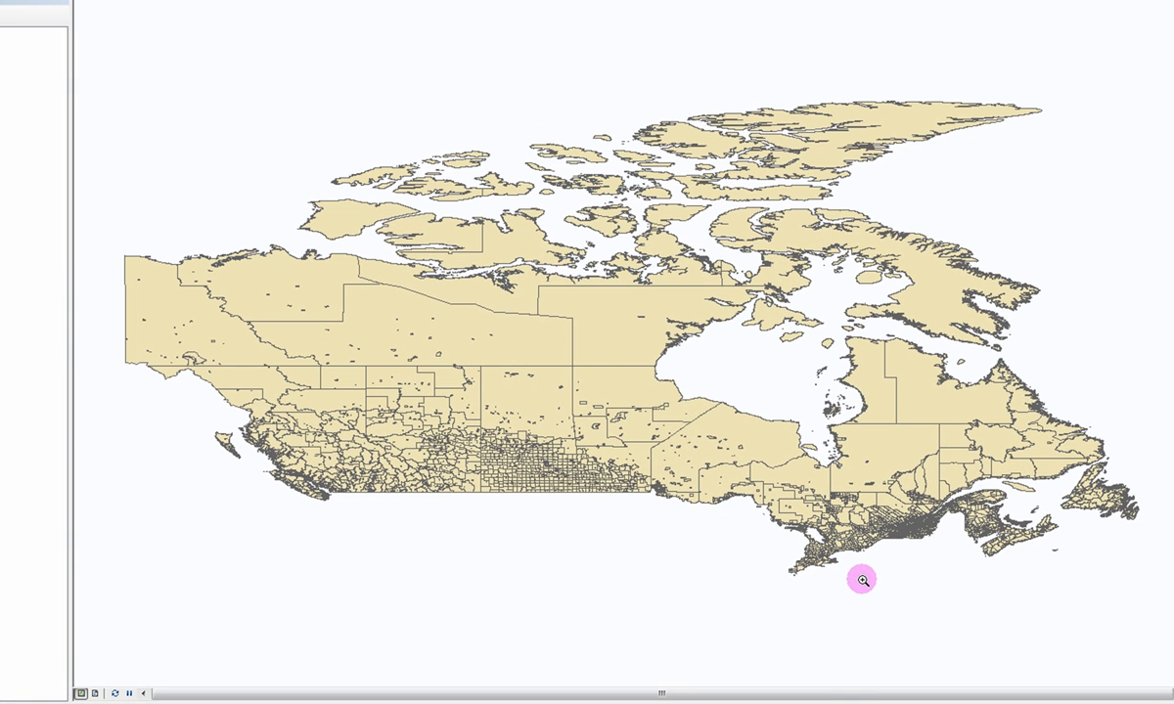
left_click(859, 580)
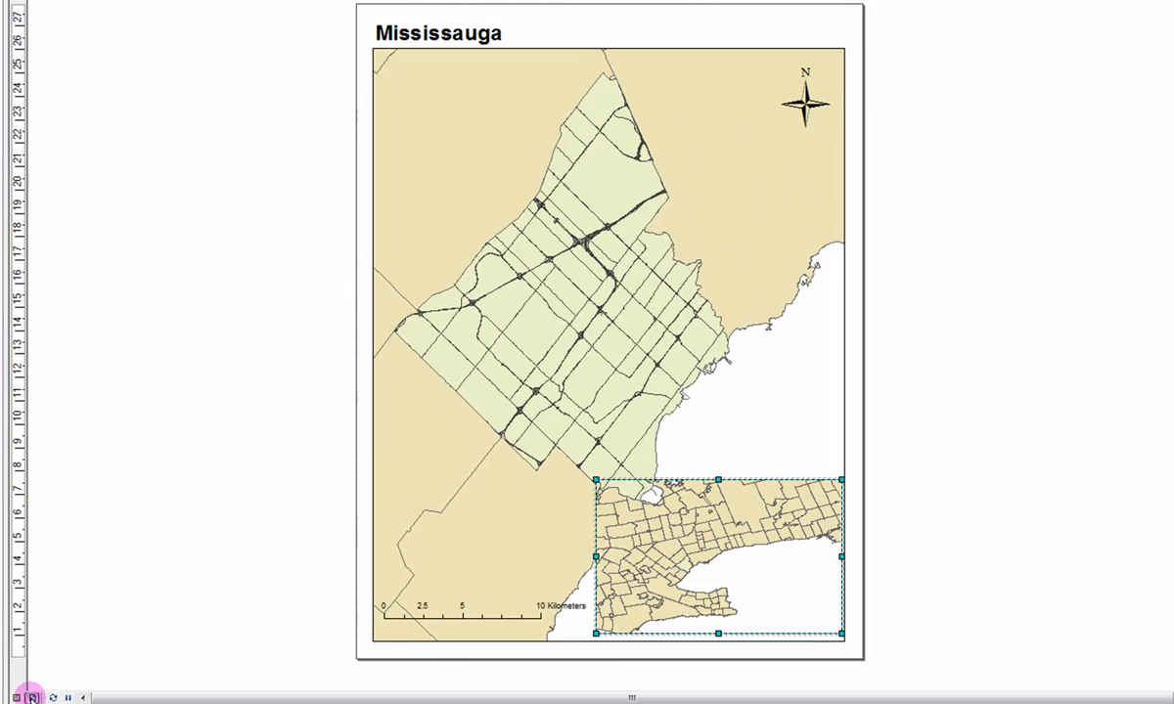
mouse_move(763, 597)
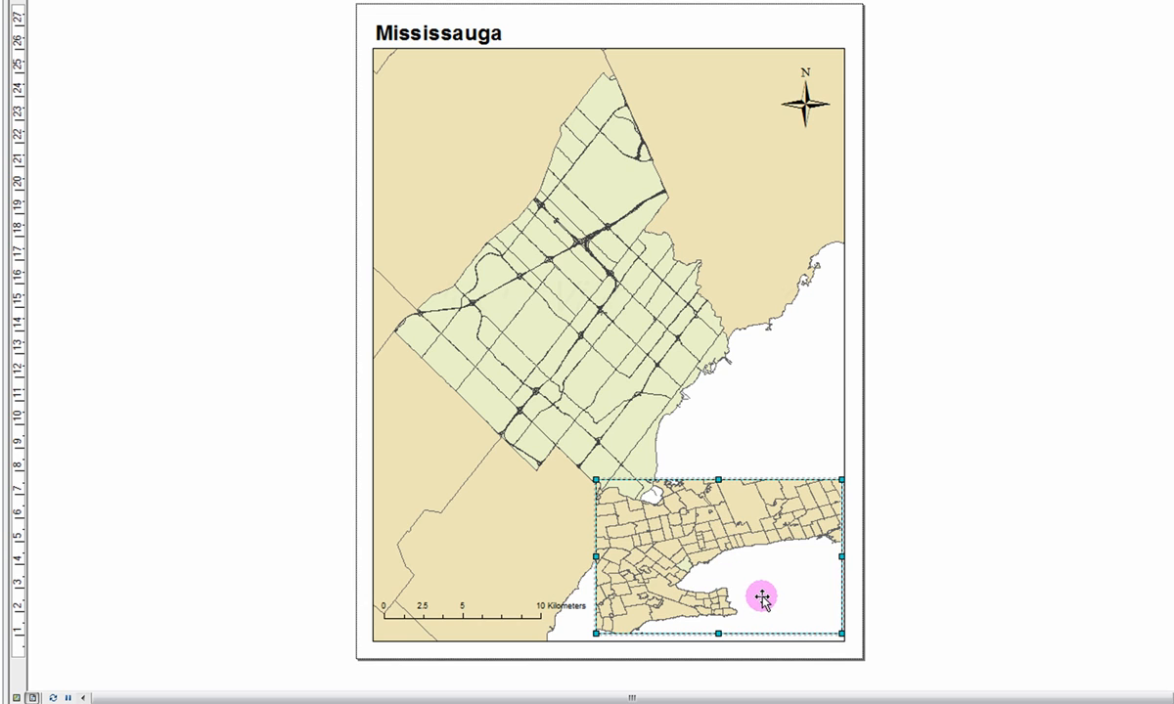